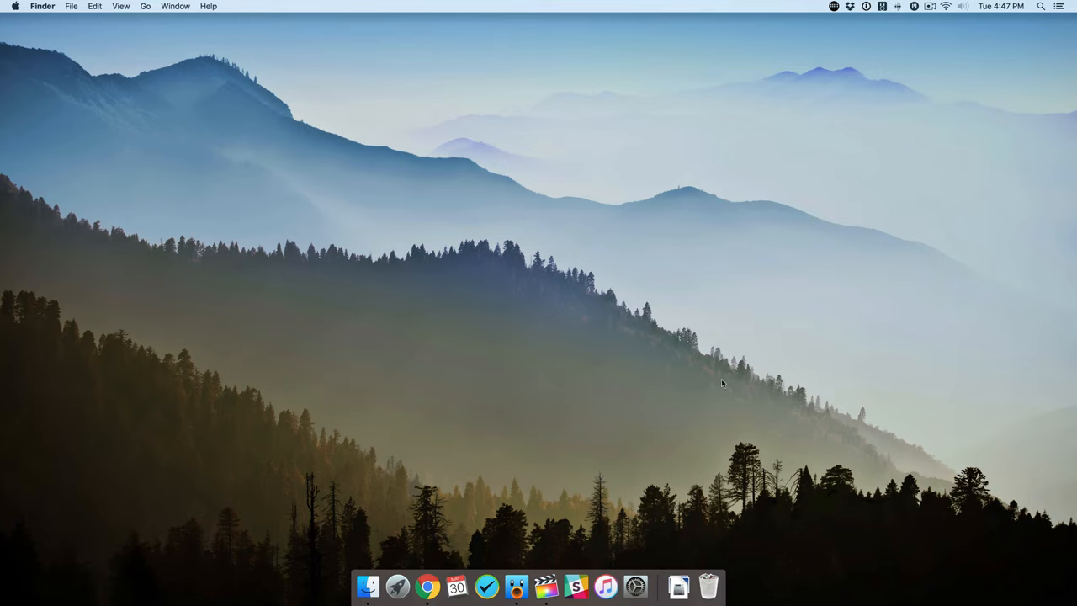
pyautogui.moveTo(309, 167)
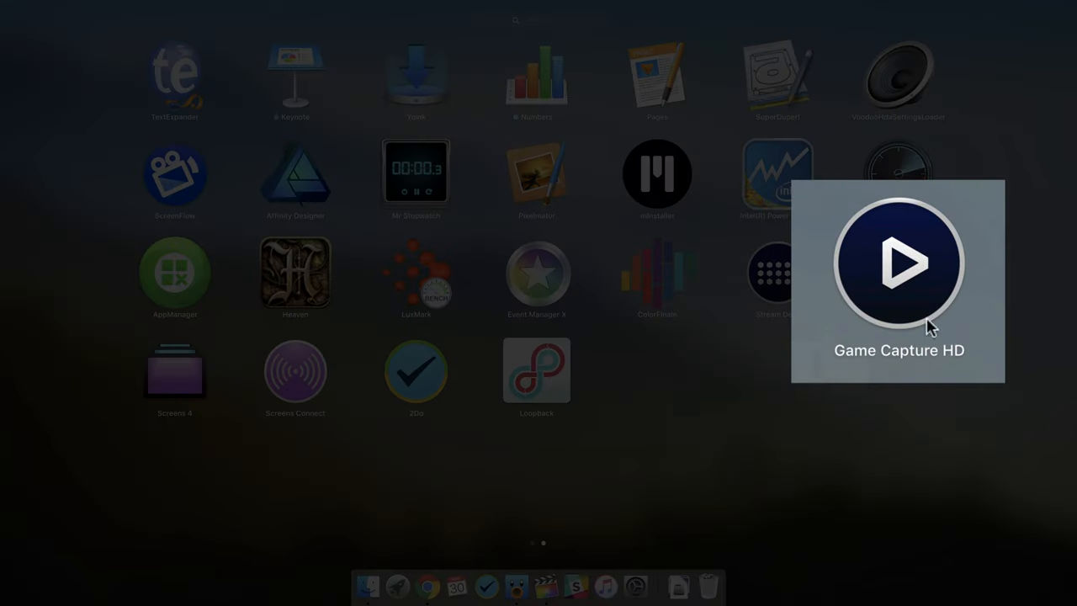
# Launch Game Capture HD and open its capture device Settings window
pyautogui.click(899, 263)
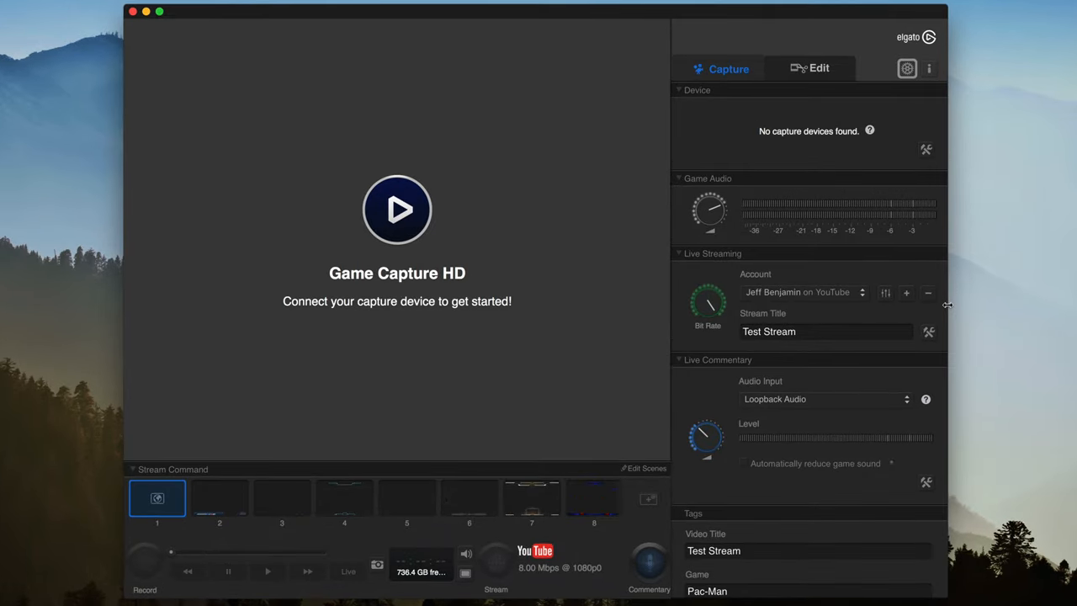
pyautogui.moveTo(908, 167)
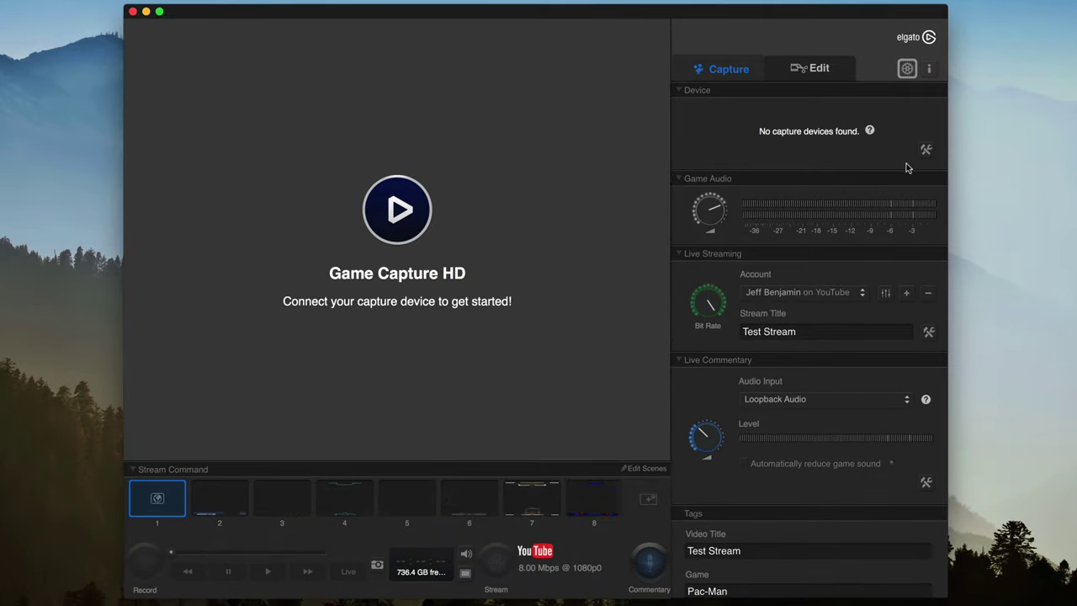
pyautogui.moveTo(910, 157)
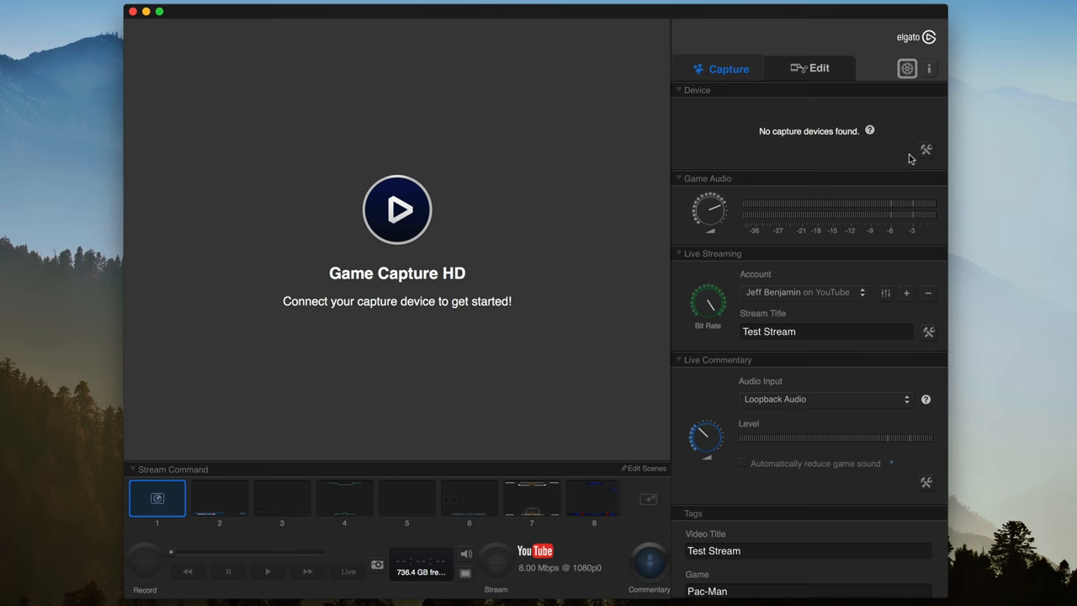
pyautogui.click(926, 150)
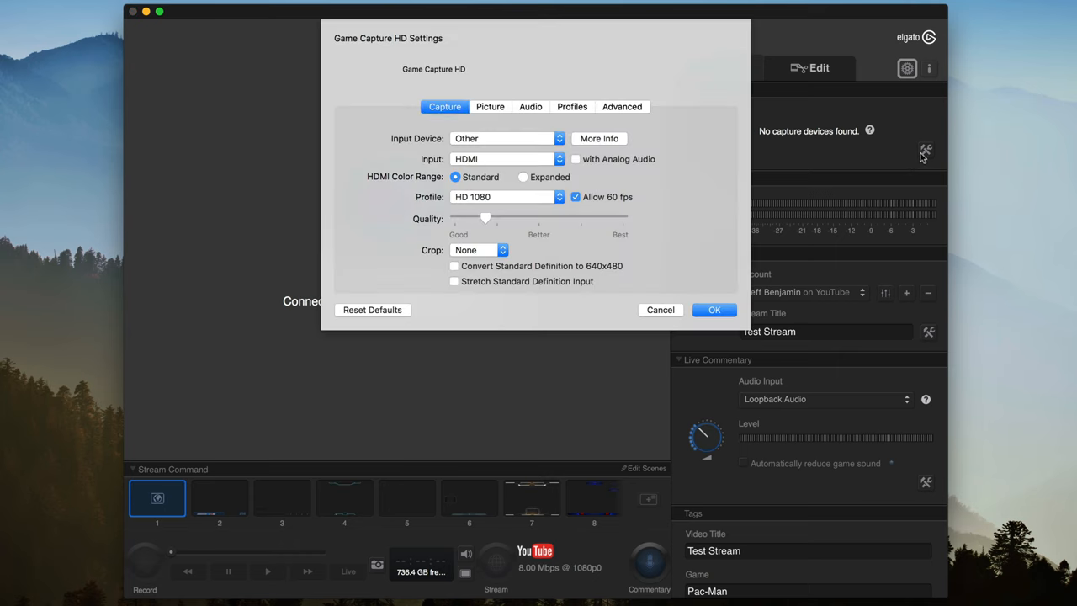
pyautogui.moveTo(632, 310)
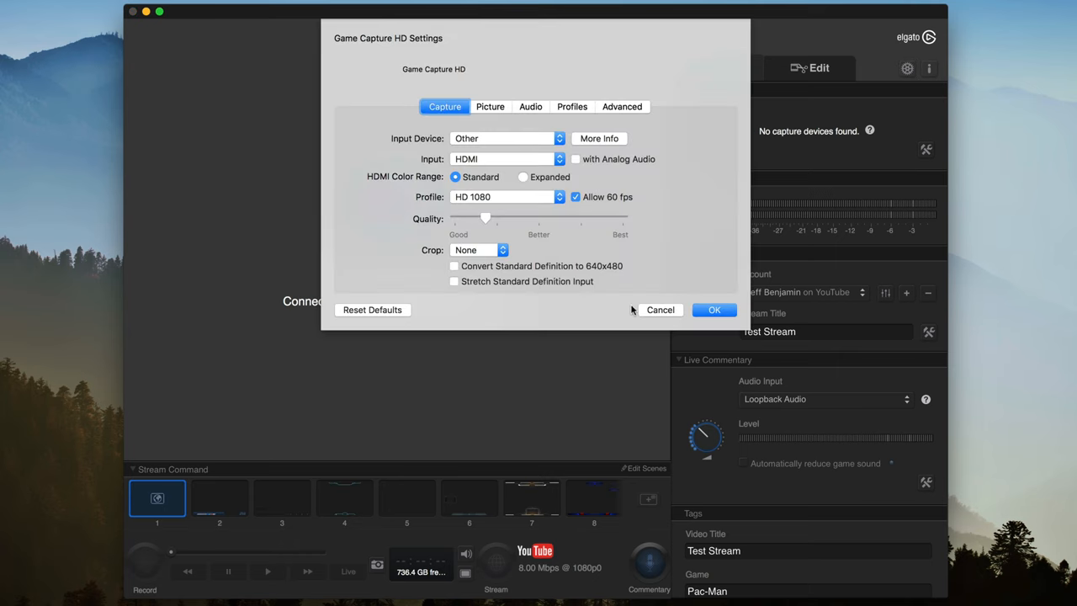
pyautogui.click(714, 310)
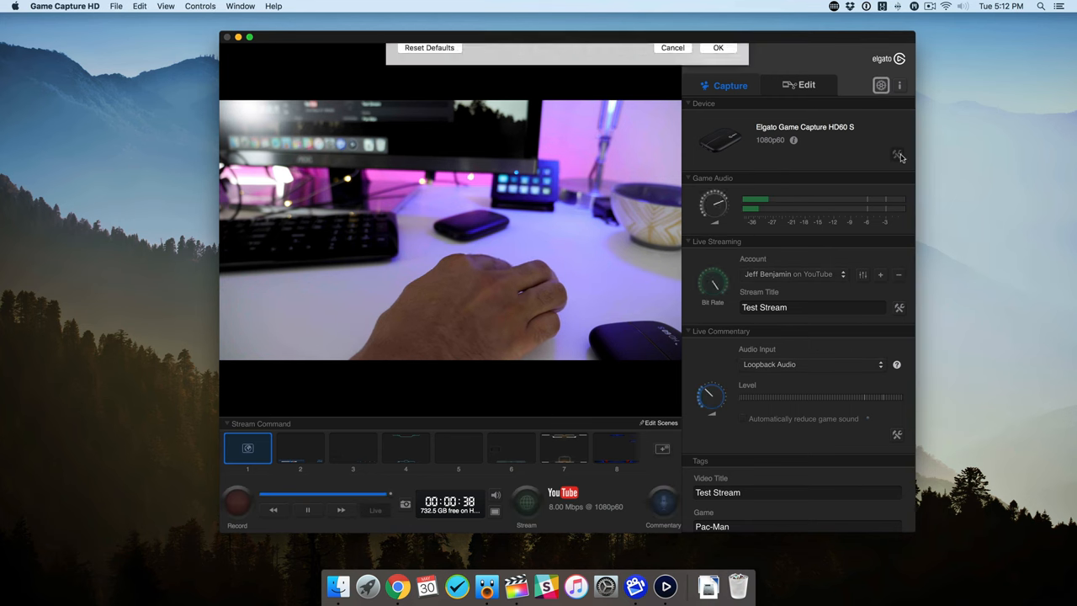
# Confirm HD60 S settings: HD 1080 profile, 60 fps and 60 fps preview allowed
pyautogui.click(896, 154)
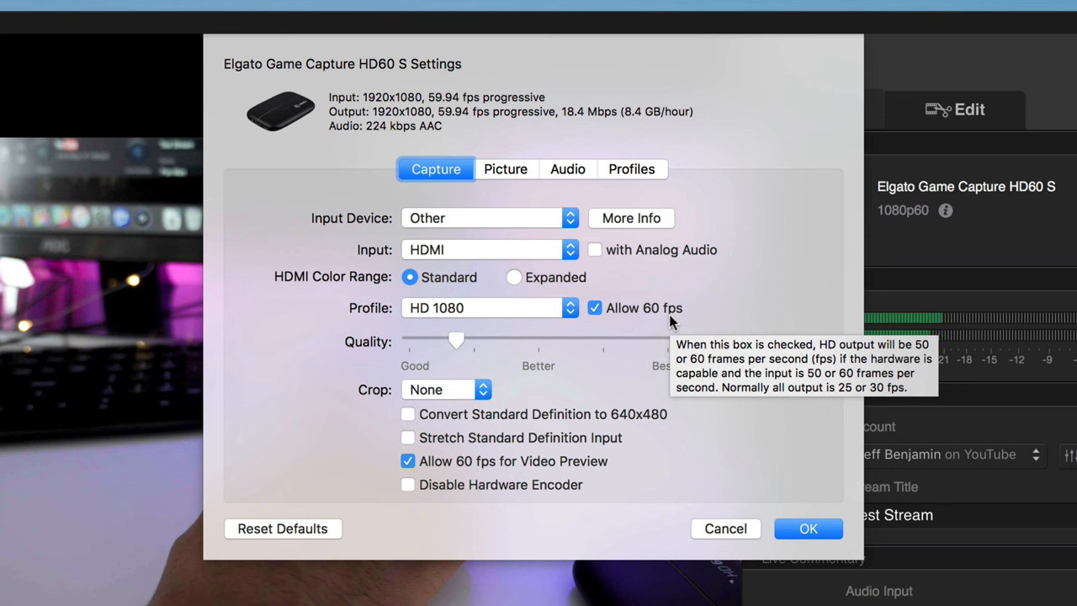
pyautogui.moveTo(745, 241)
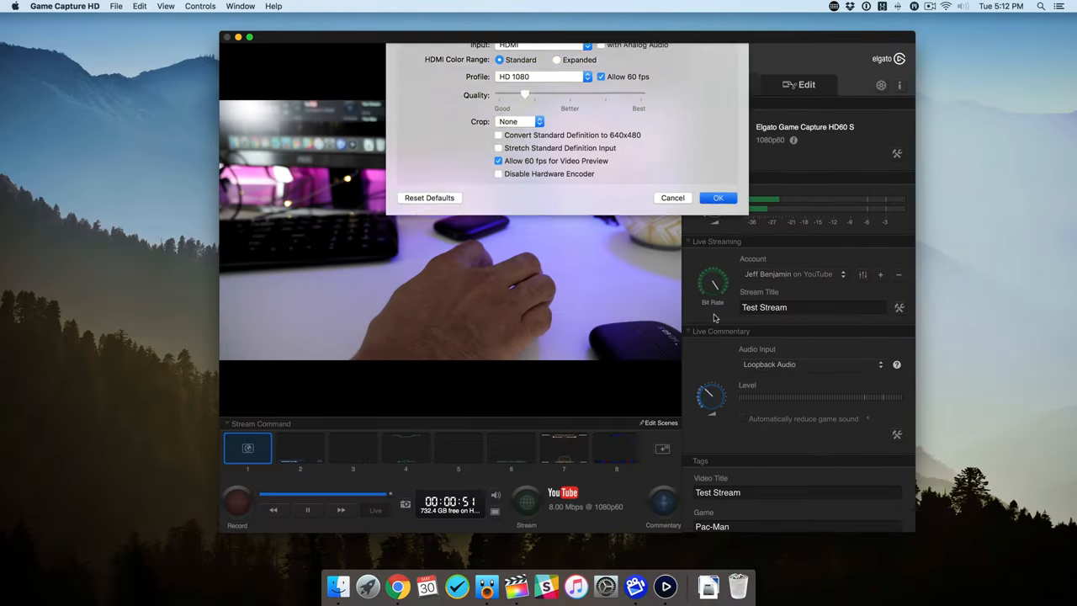
pyautogui.click(717, 198)
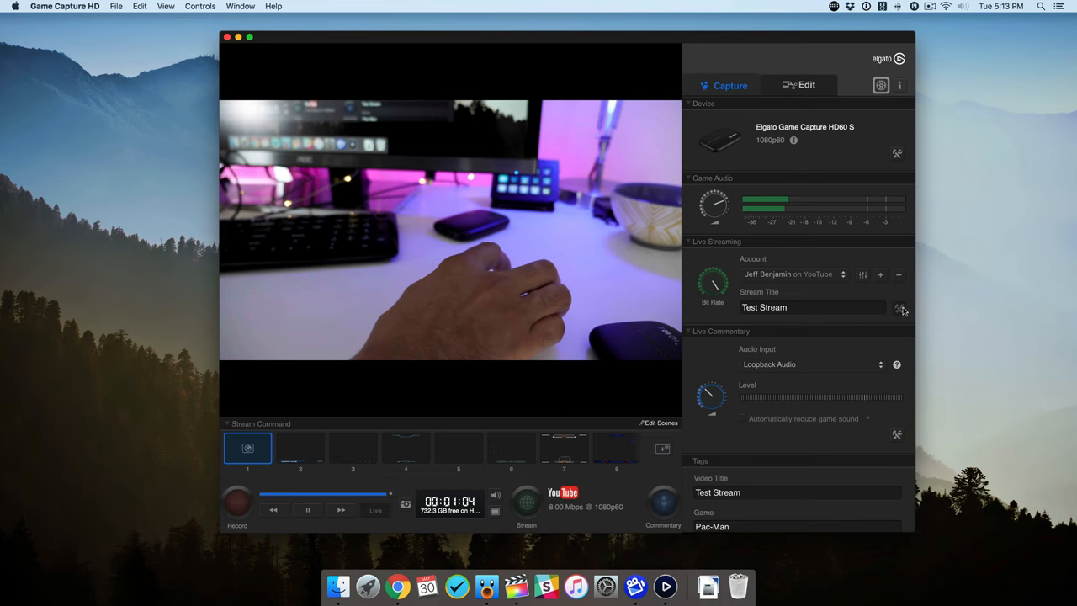
# Choose YouTube as the streaming service in the Live Streaming settings
pyautogui.click(898, 308)
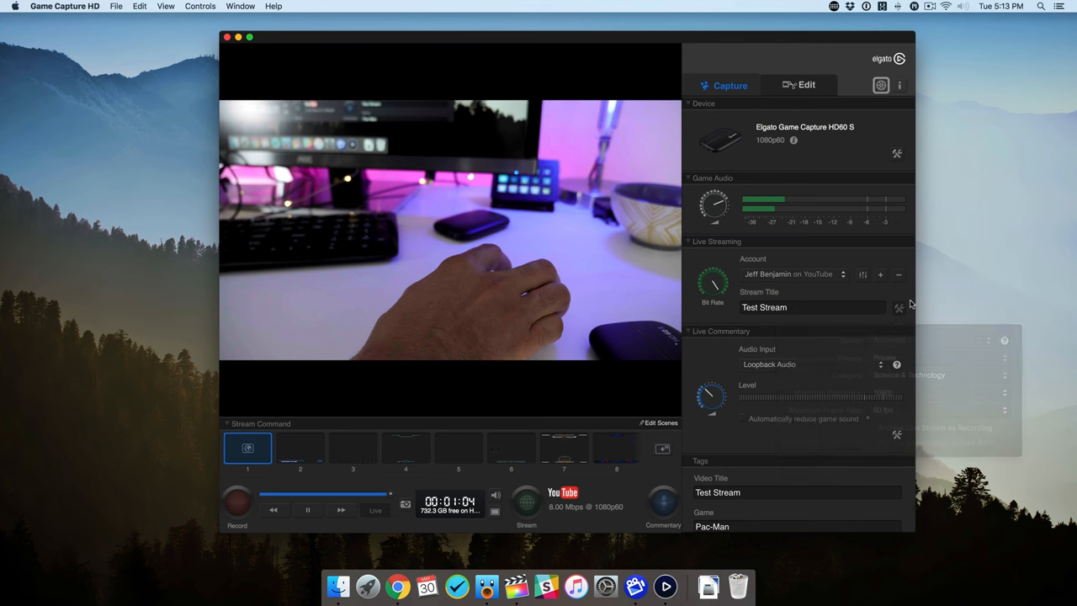
pyautogui.click(880, 274)
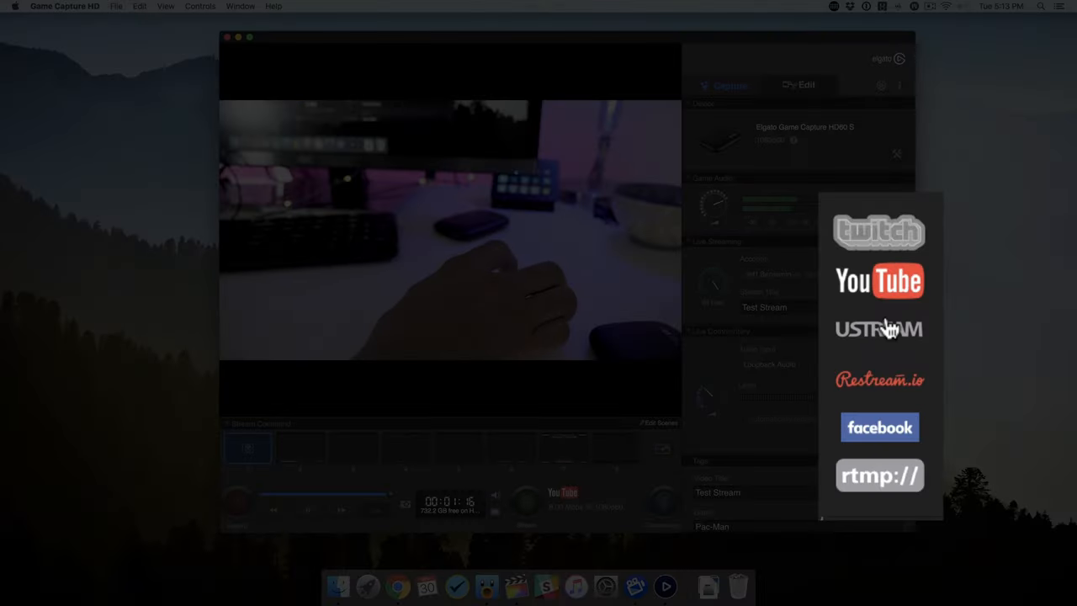
pyautogui.click(879, 281)
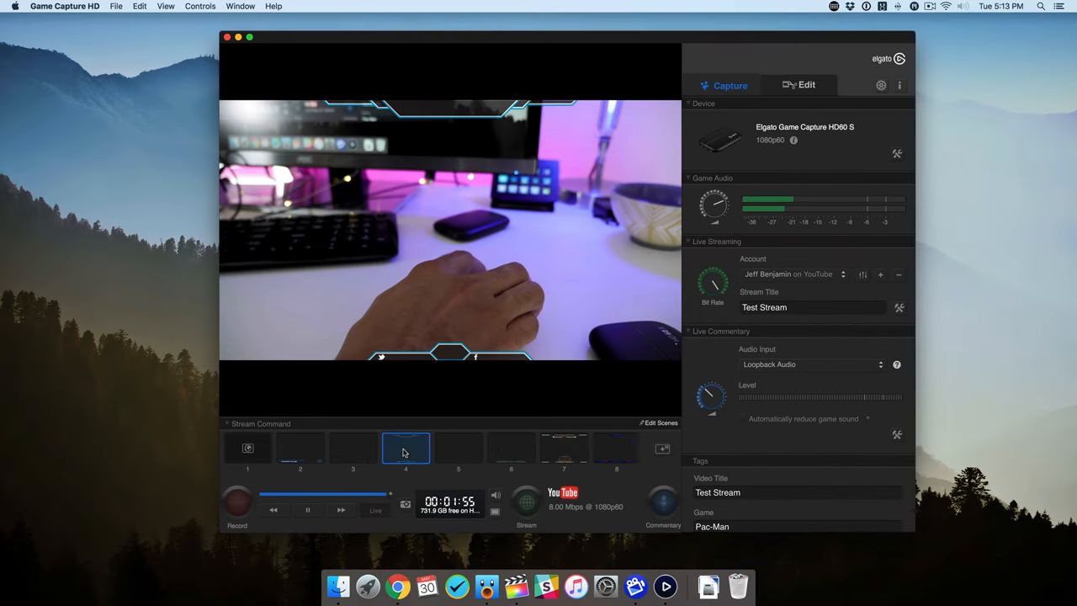
# Switch to scene 6 in Stream Command and browse the remaining scenes
pyautogui.click(511, 448)
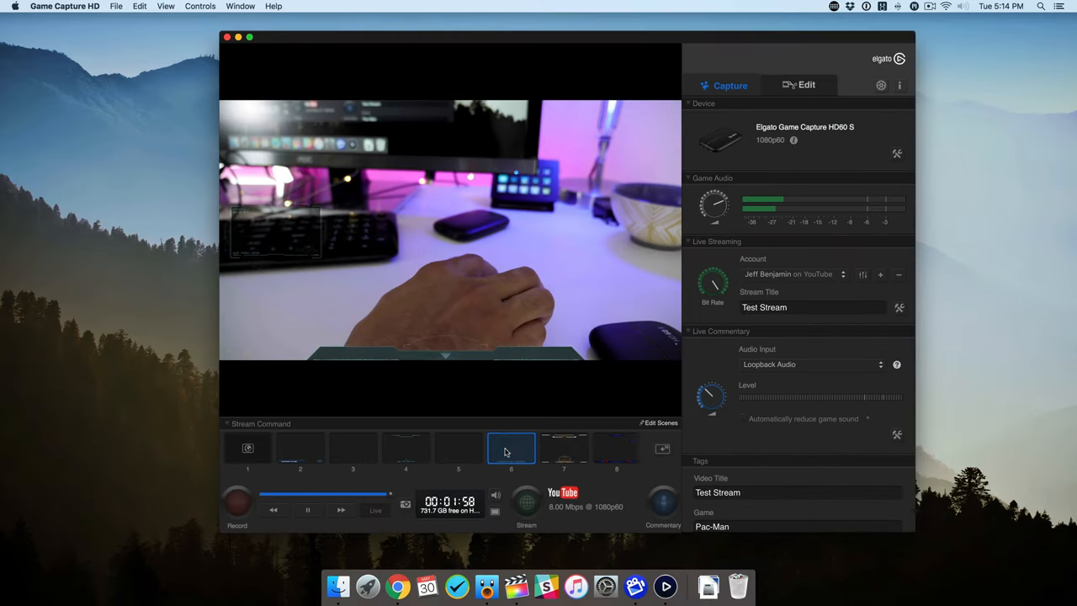
pyautogui.click(563, 447)
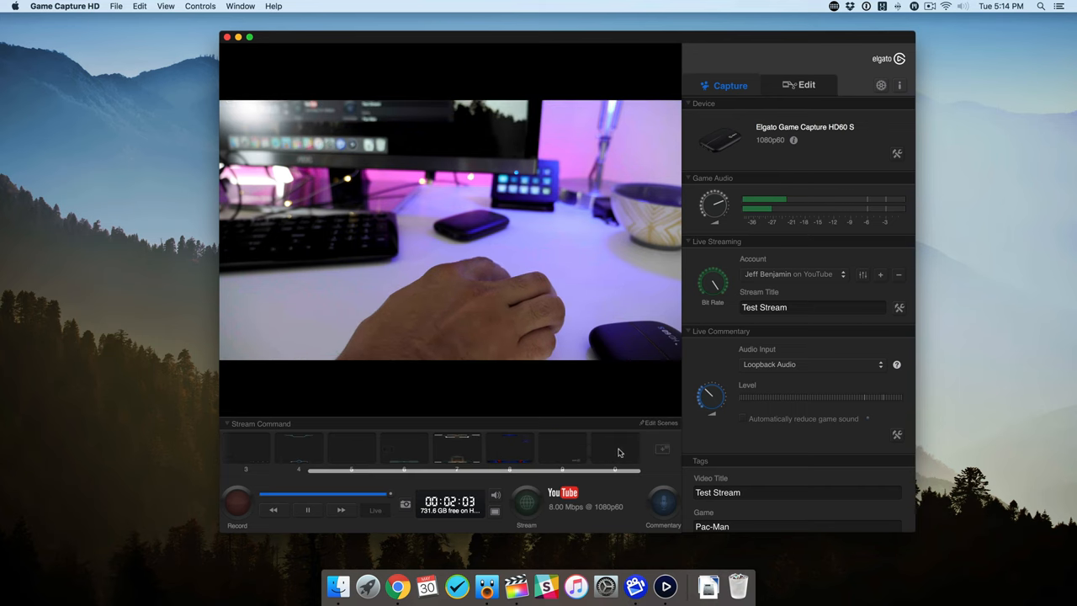
pyautogui.click(615, 447)
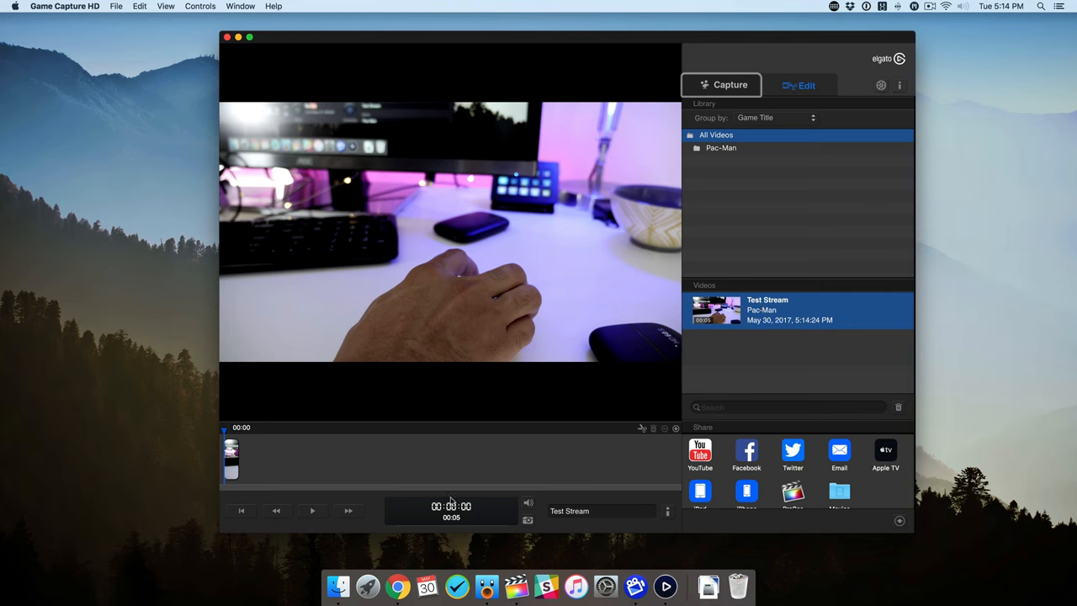
# Play and stop the Test Stream clip, then return to the Capture view
pyautogui.click(311, 510)
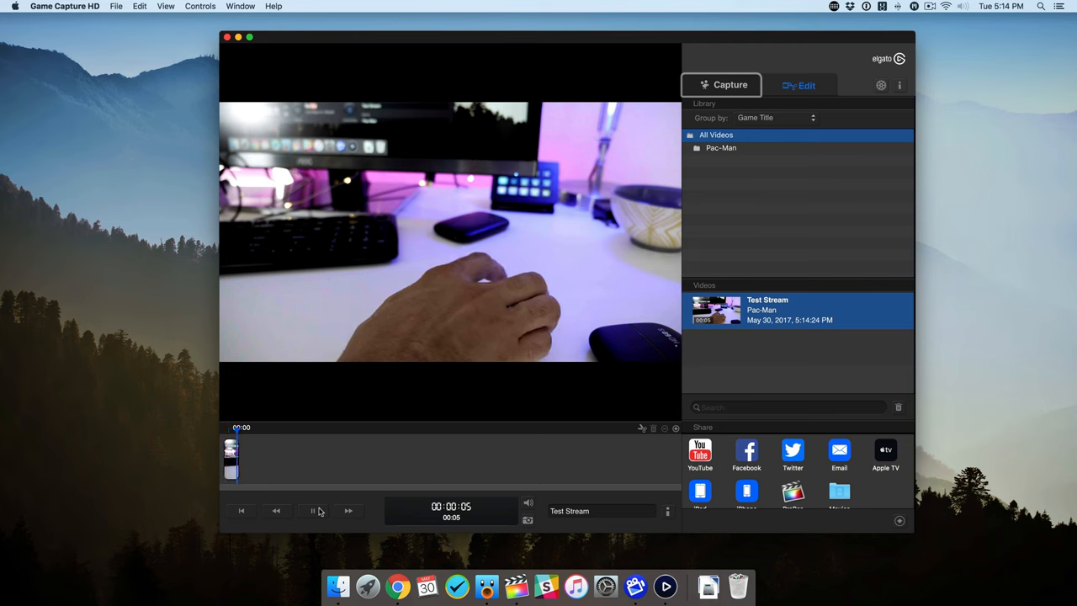
pyautogui.click(311, 511)
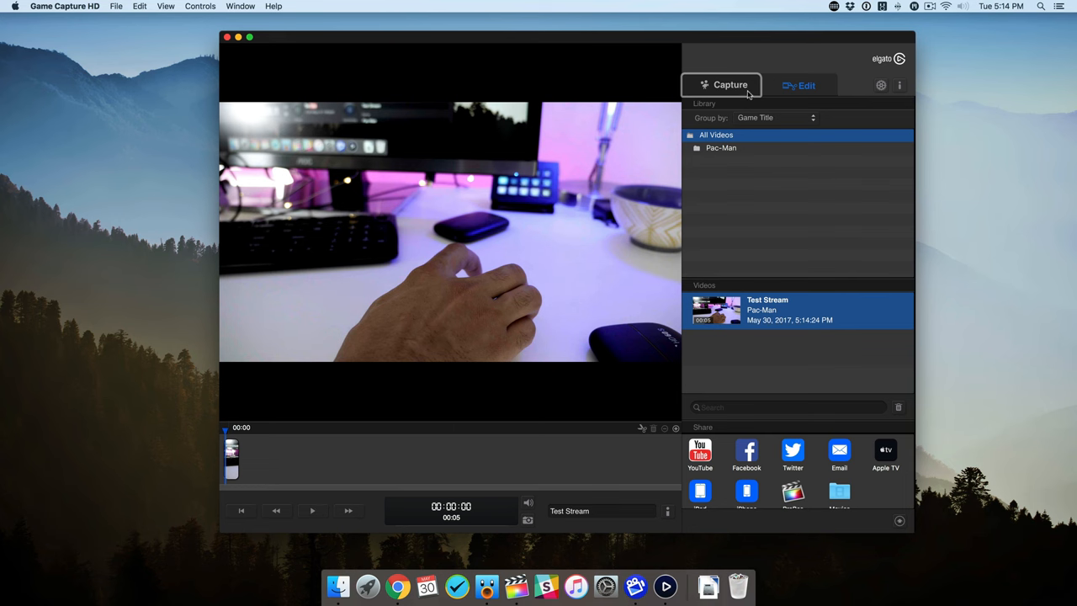
pyautogui.click(721, 84)
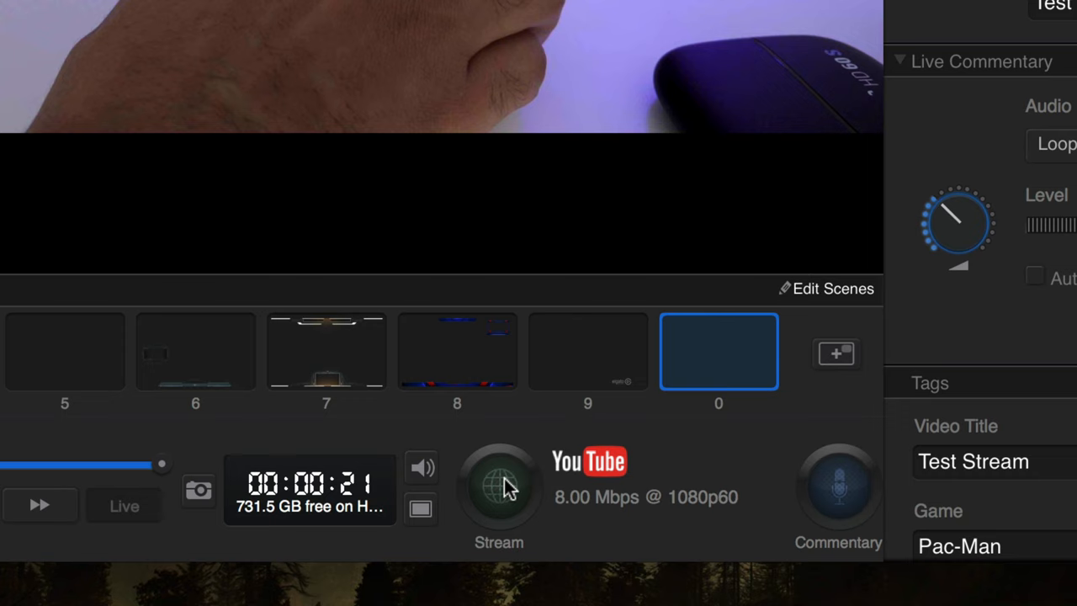
# Start the live YouTube stream and confirm it in the dialog
pyautogui.click(498, 488)
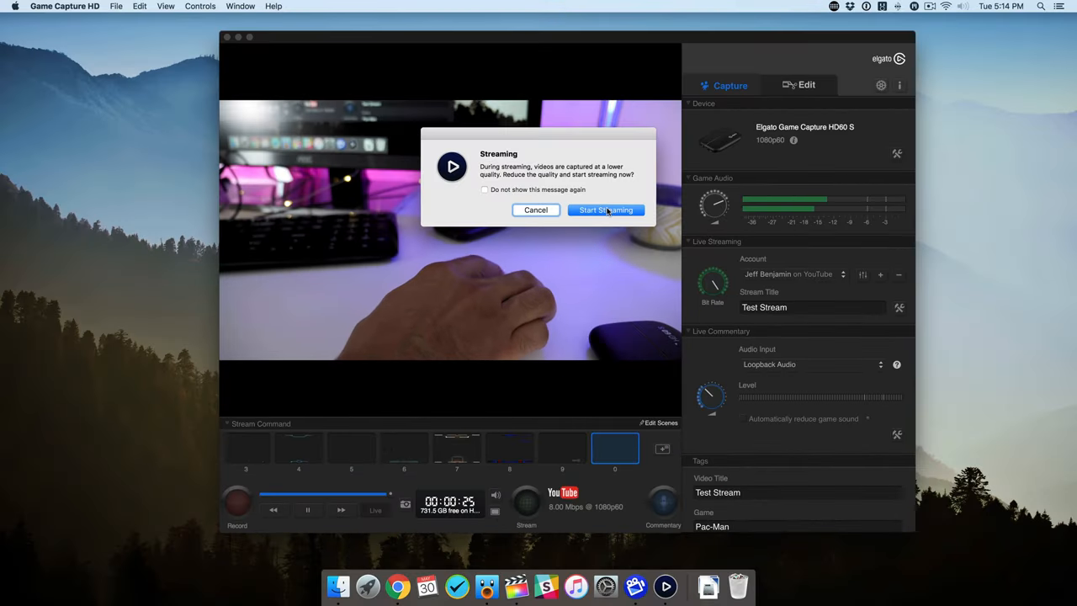
pyautogui.click(606, 209)
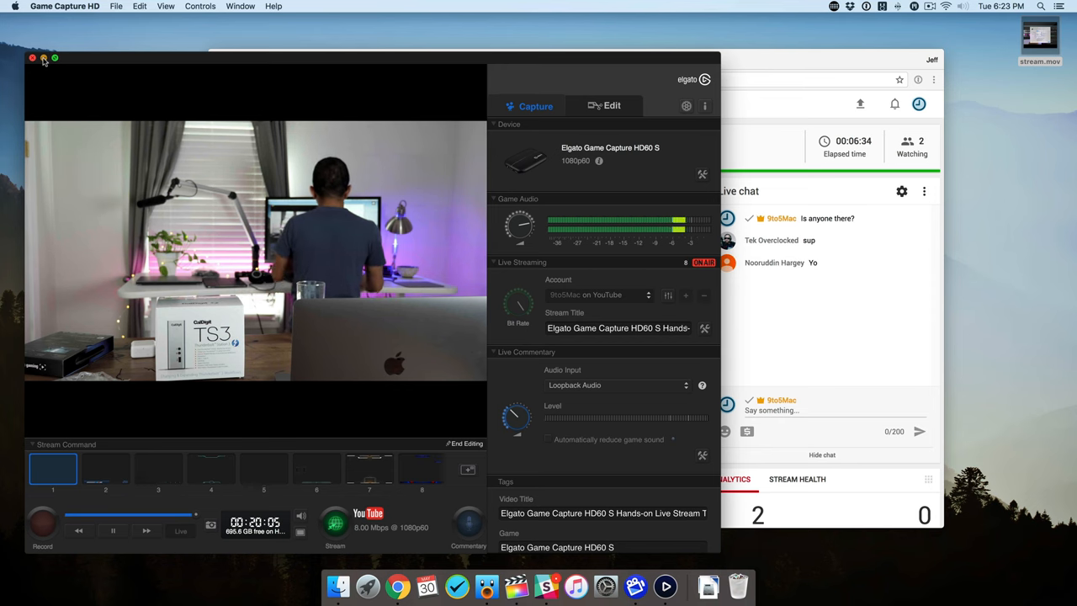
# Minimize Game Capture HD to view the YouTube chat, then relaunch it
pyautogui.click(31, 57)
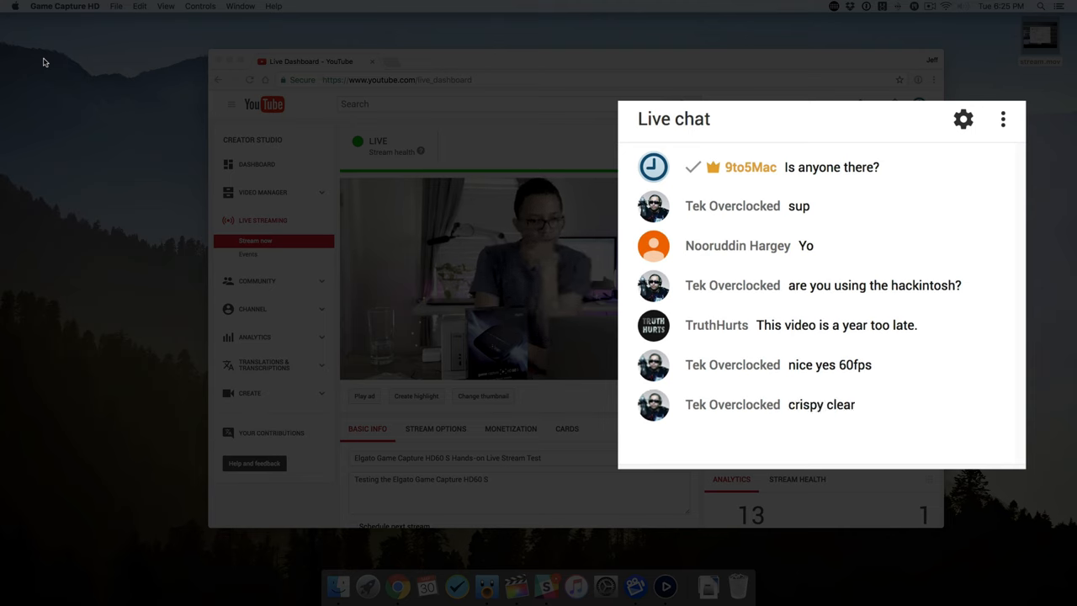
pyautogui.scroll(-3)
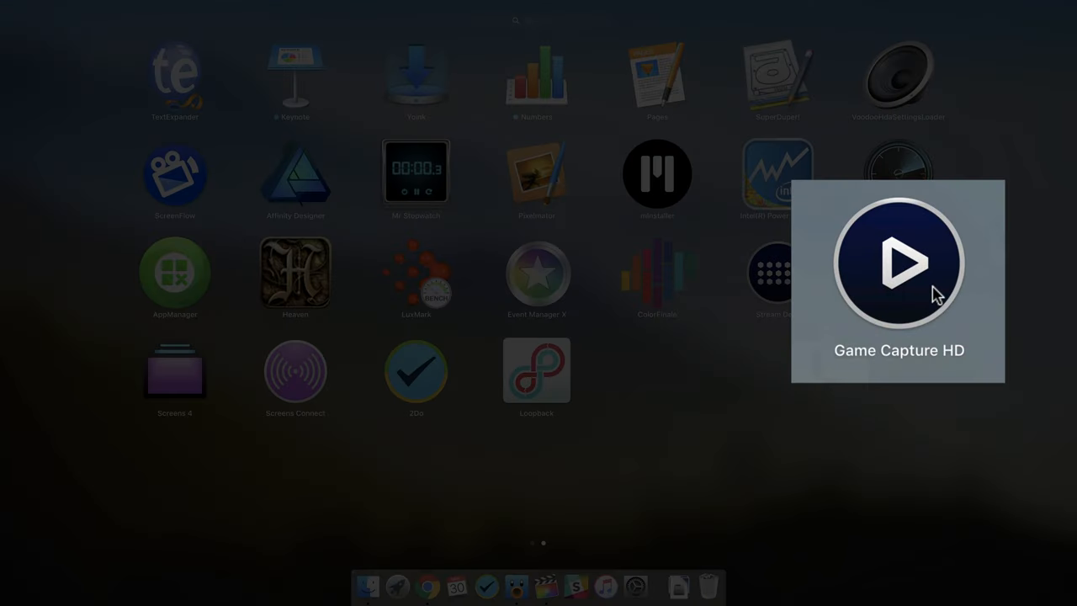
pyautogui.click(898, 262)
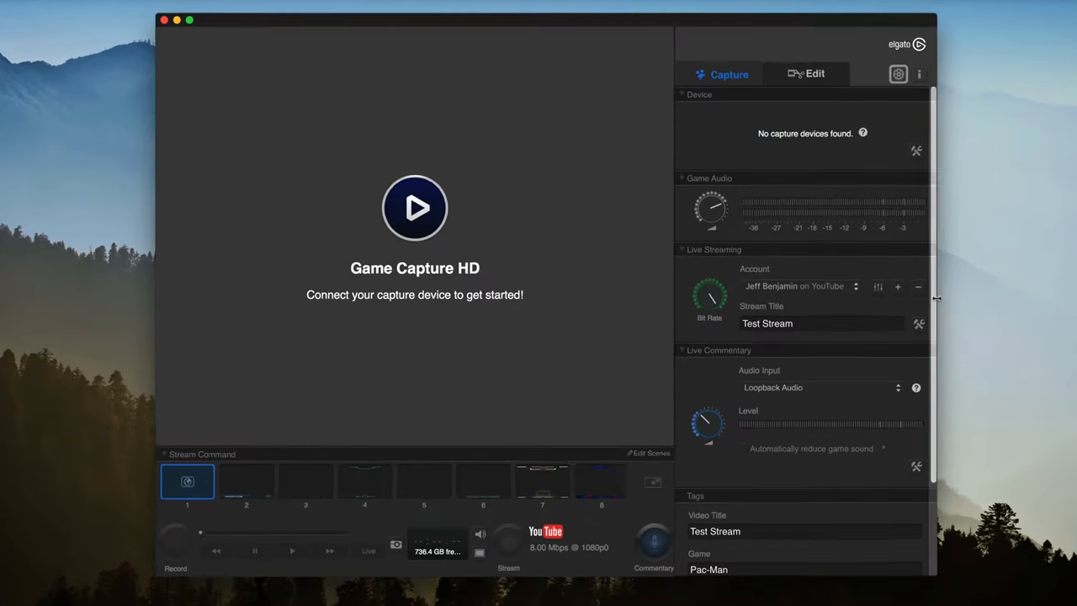